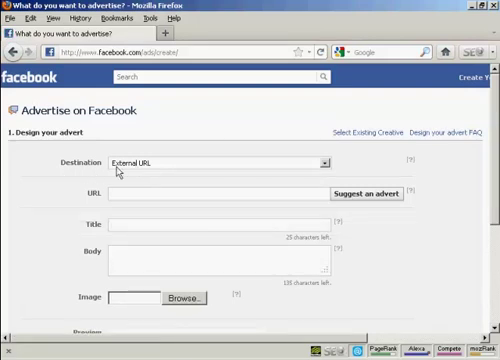
pyautogui.moveTo(155, 175)
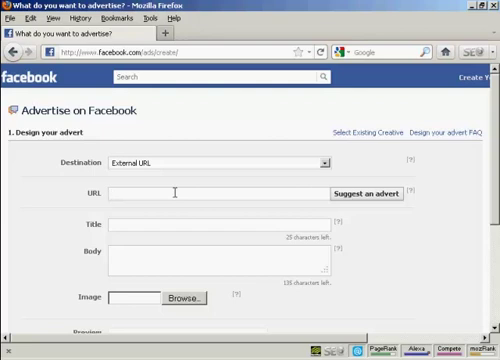
pyautogui.write('http://www.samowen.info')
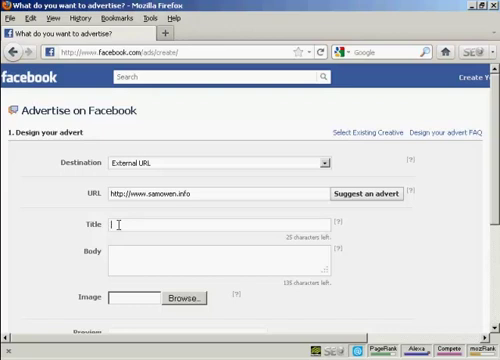
pyautogui.moveTo(287, 293)
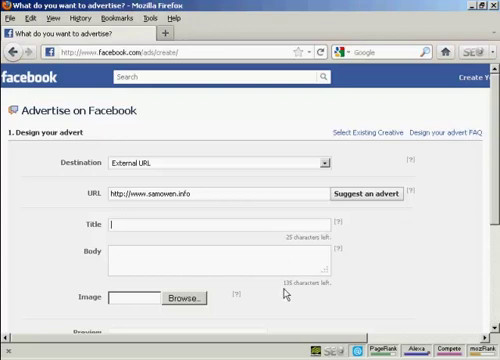
pyautogui.moveTo(286, 293)
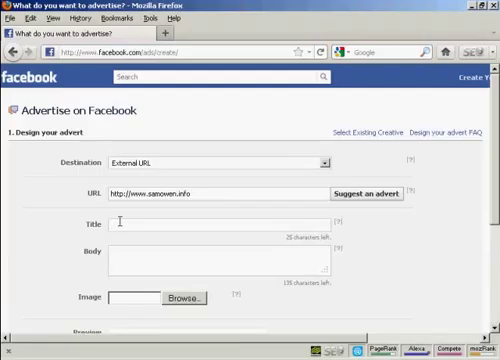
# Title the advert 'Be In Sam's Next Video!' with a body inviting New York City extras
pyautogui.write("Be In Sam's Next Video!")
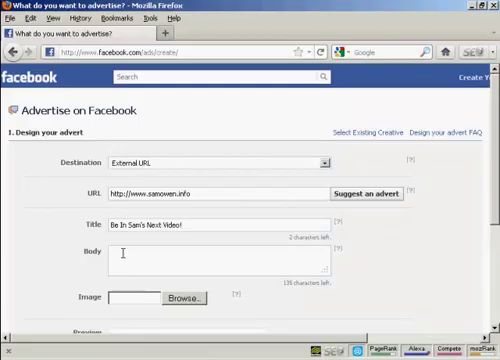
pyautogui.write("Will you be in New York City on Saturday November 19th?  If so, I'm looking for extras to be in my next video.  I can't pay you any mon")
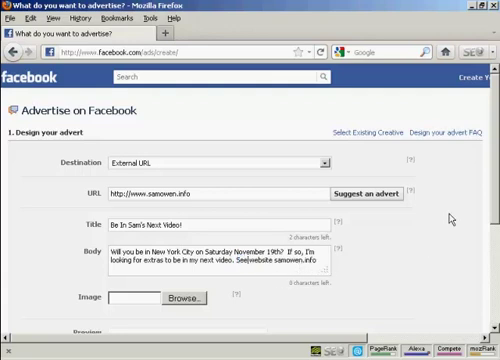
# Upload the portrait photo as the advert image so it appears in the preview
pyautogui.scroll(-3)
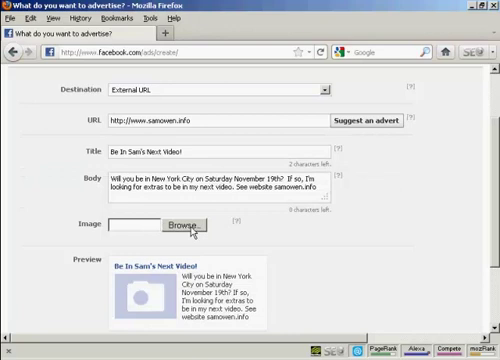
pyautogui.click(170, 224)
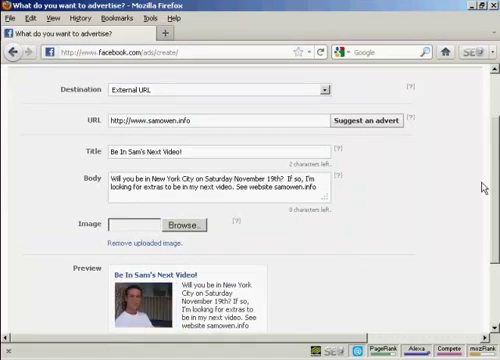
pyautogui.scroll(-3)
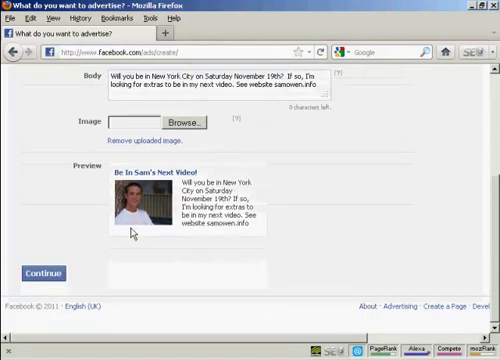
pyautogui.moveTo(133, 235)
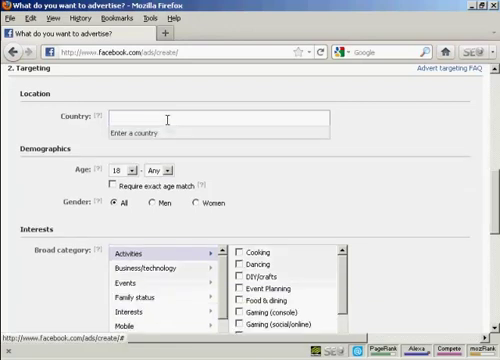
# Target the United States by city: New York, NY, within 16 km
pyautogui.write('u')
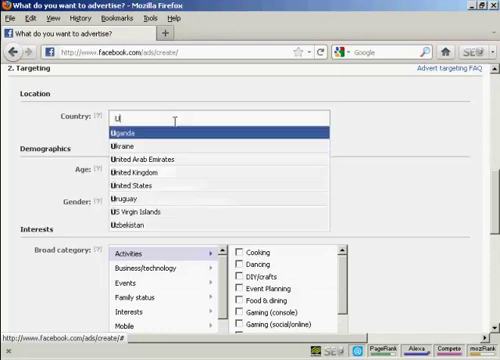
pyautogui.write('nited States')
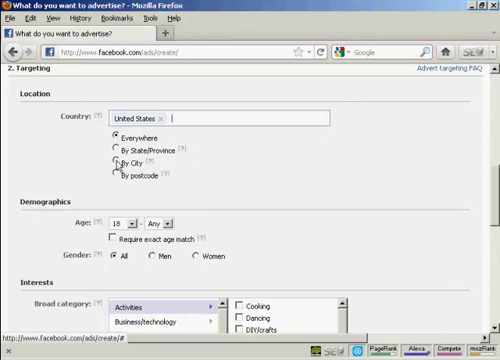
pyautogui.click(115, 163)
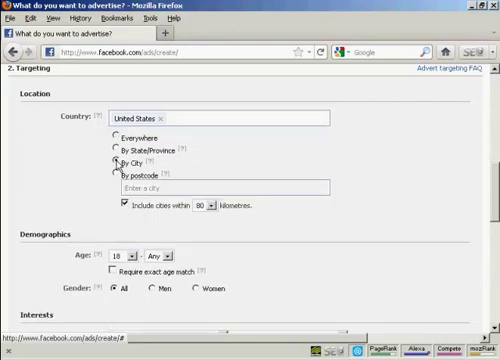
pyautogui.click(116, 162)
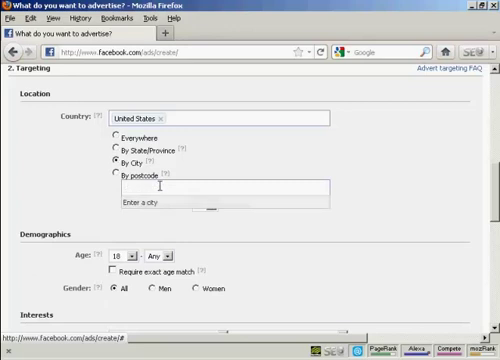
pyautogui.write('New York, NY')
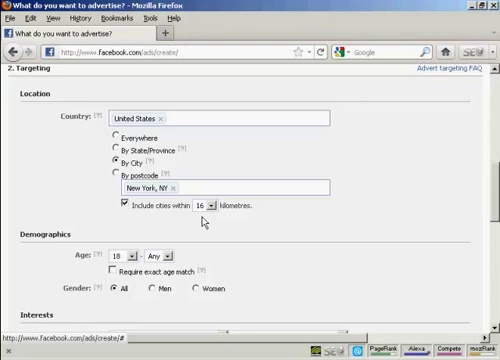
pyautogui.scroll(-3)
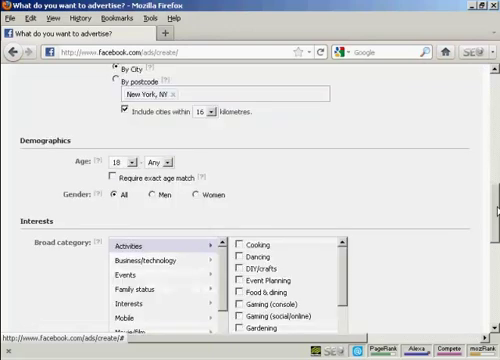
# Set demographic targeting to ages 18–25 with all genders
pyautogui.scroll(-3)
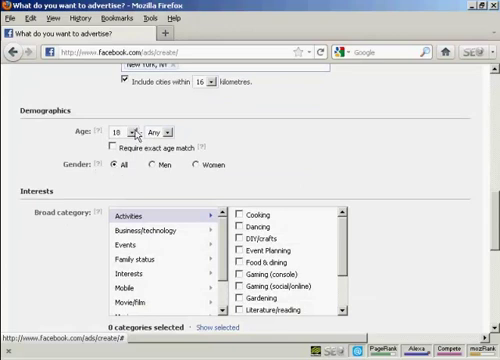
pyautogui.moveTo(170, 133)
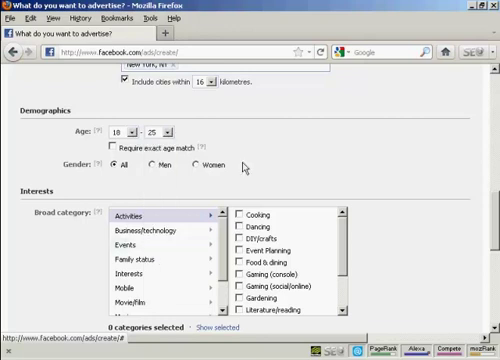
pyautogui.moveTo(113, 144)
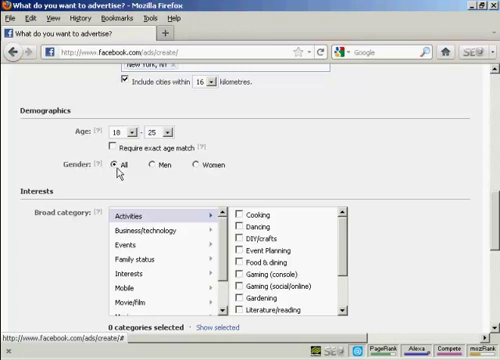
pyautogui.moveTo(480, 223)
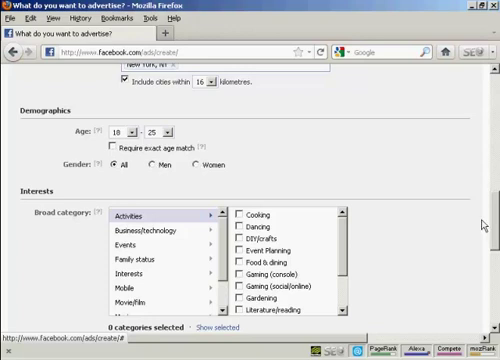
# Tick an Interests category and Photography under Activities in broad category targeting
pyautogui.scroll(-3)
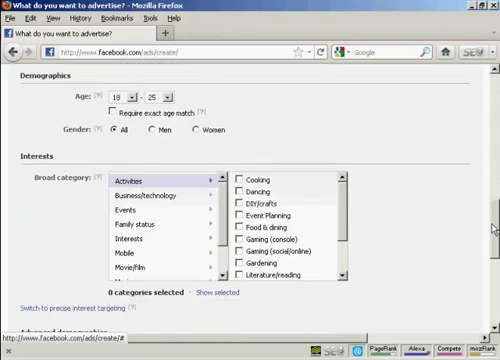
pyautogui.scroll(-3)
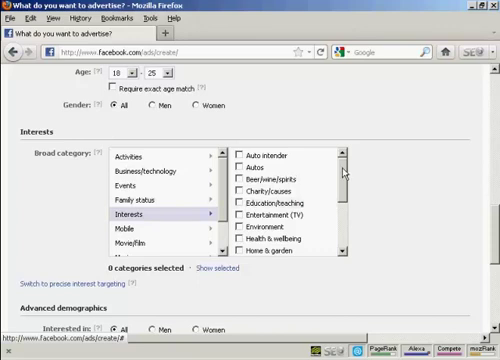
pyautogui.scroll(-3)
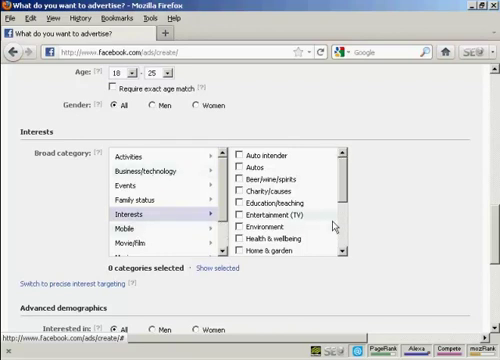
pyautogui.click(243, 216)
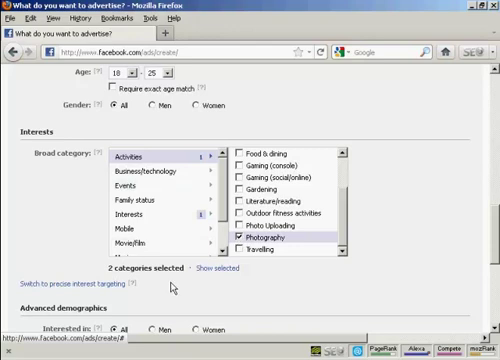
pyautogui.moveTo(172, 286)
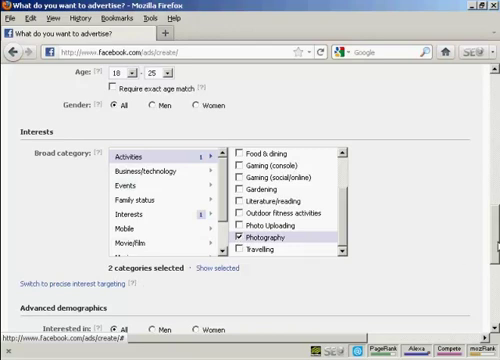
pyautogui.scroll(-3)
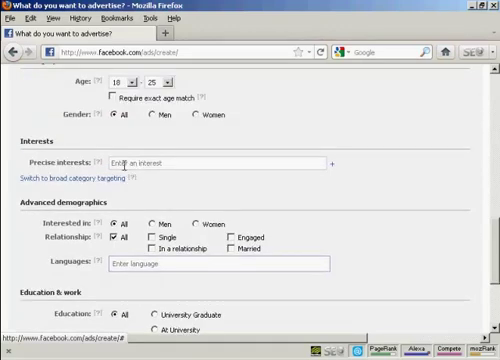
pyautogui.click(170, 162)
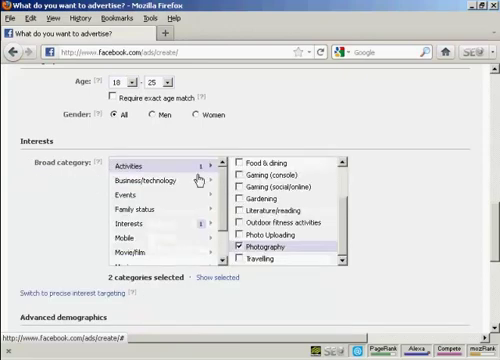
pyautogui.scroll(-3)
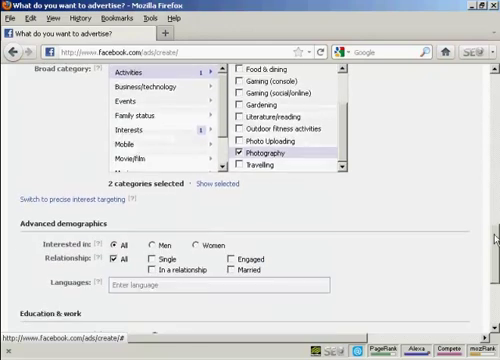
pyautogui.scroll(-3)
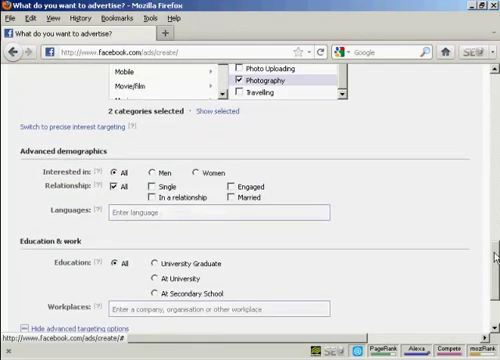
pyautogui.scroll(-3)
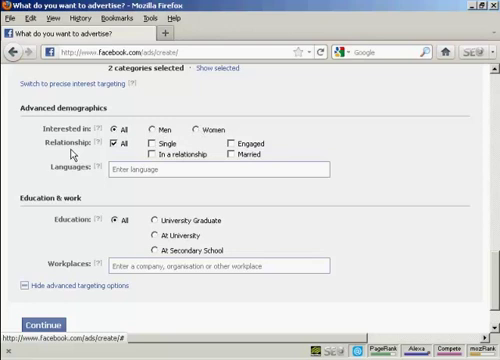
pyautogui.moveTo(150, 162)
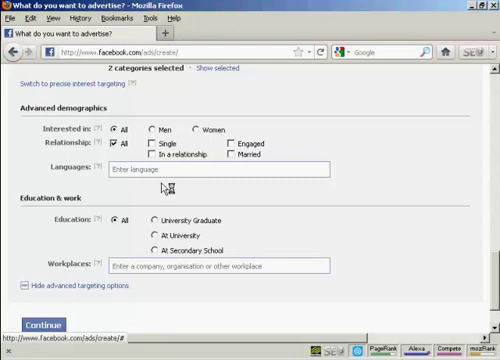
pyautogui.moveTo(116, 232)
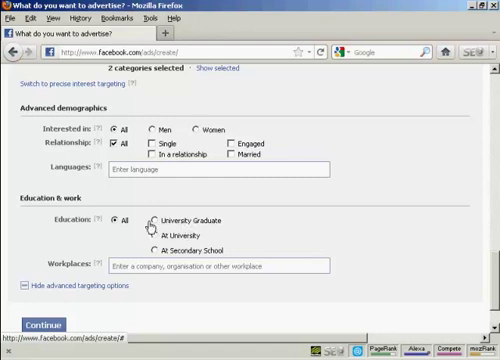
pyautogui.moveTo(212, 222)
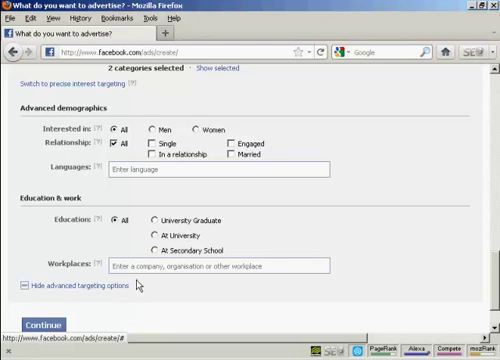
pyautogui.moveTo(492, 263)
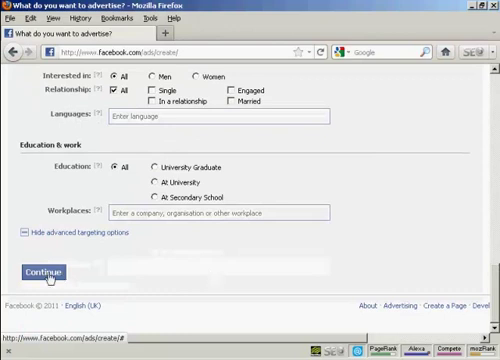
# Use a lifetime budget, scheduled from today 10:00 am to 17/12/2011 10:00 am
pyautogui.click(40, 271)
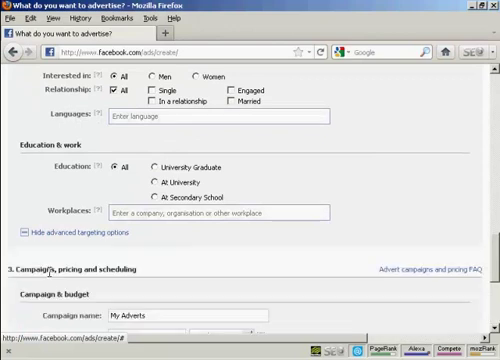
pyautogui.scroll(-3)
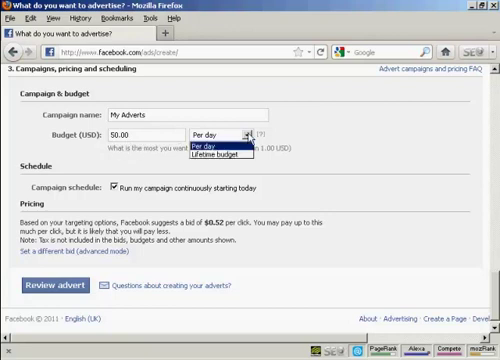
pyautogui.moveTo(215, 155)
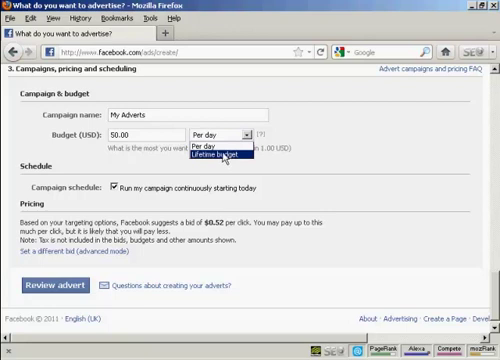
pyautogui.click(217, 133)
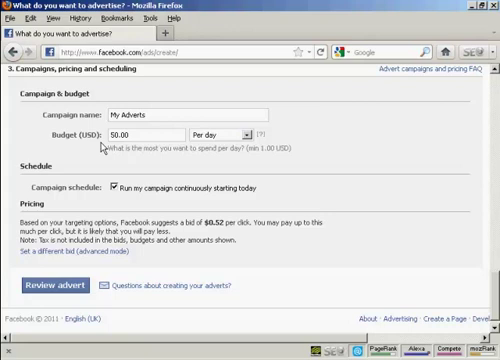
pyautogui.moveTo(250, 141)
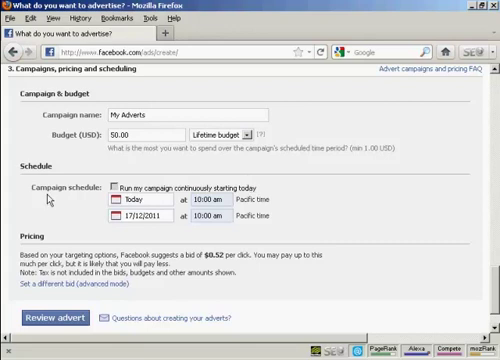
pyautogui.moveTo(62, 200)
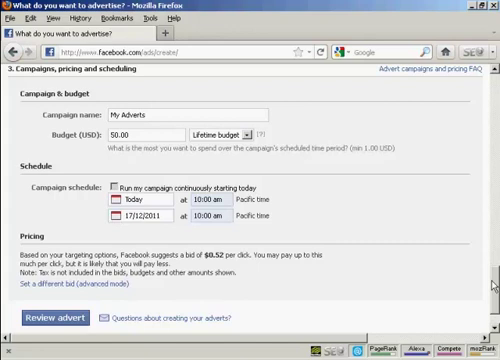
# Pay for clicks (CPC) with a 0.34 USD maximum bid
pyautogui.scroll(-3)
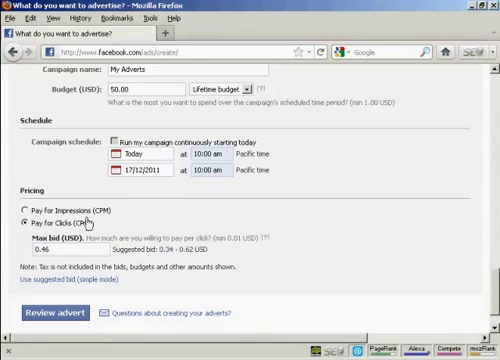
pyautogui.moveTo(82, 221)
pyautogui.write('0.34')
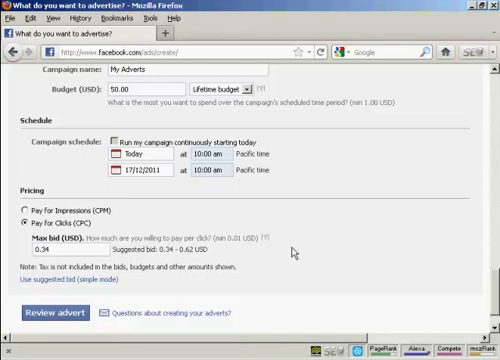
pyautogui.moveTo(288, 253)
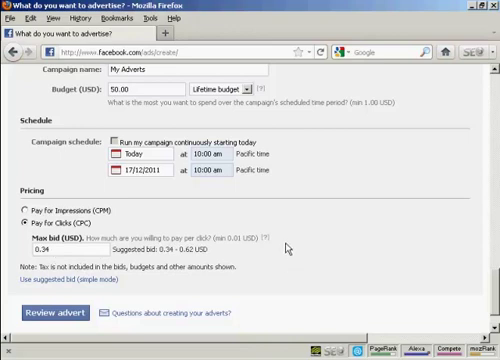
pyautogui.scroll(-3)
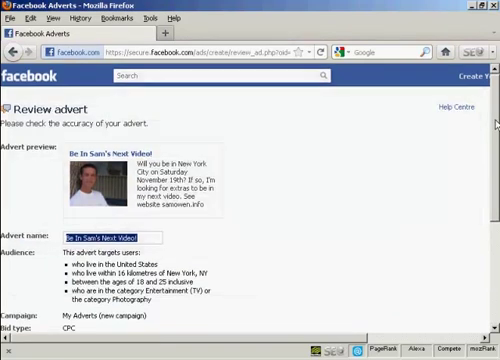
# Check the review summary: audience, $0.34 CPC bid, $50.00 lifetime budget and duration
pyautogui.scroll(-3)
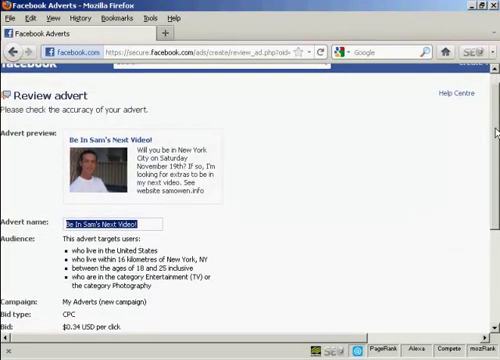
pyautogui.moveTo(170, 207)
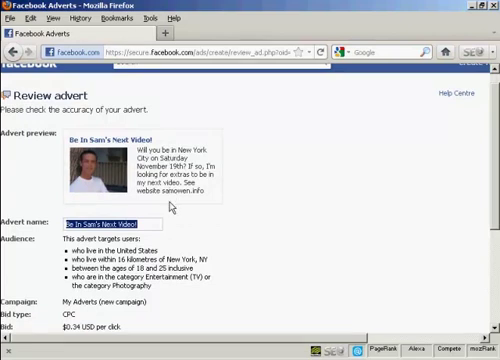
pyautogui.scroll(-3)
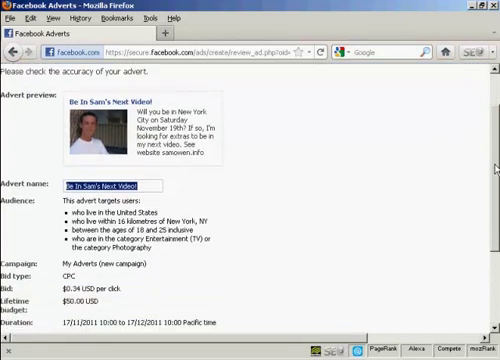
pyautogui.scroll(-3)
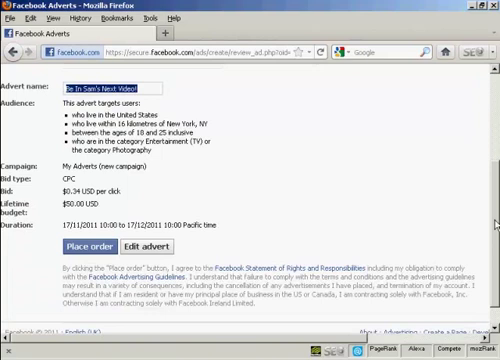